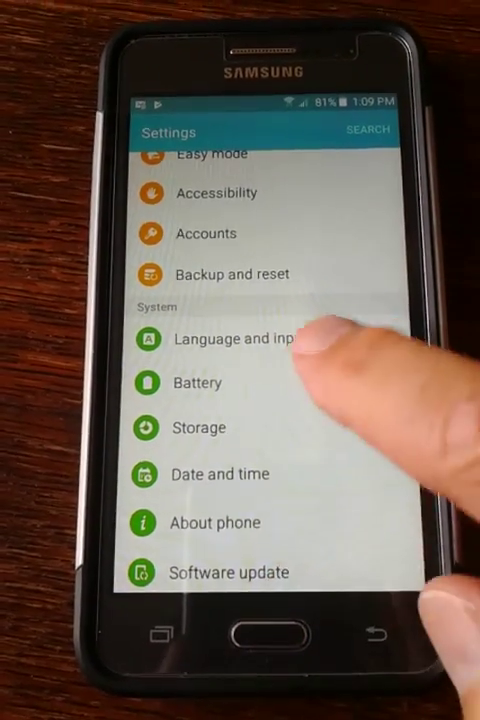
Step: Scroll the Settings list down to reach the Applications entry
{"action": "scroll", "scroll_direction": "down", "scroll_amount": 3}
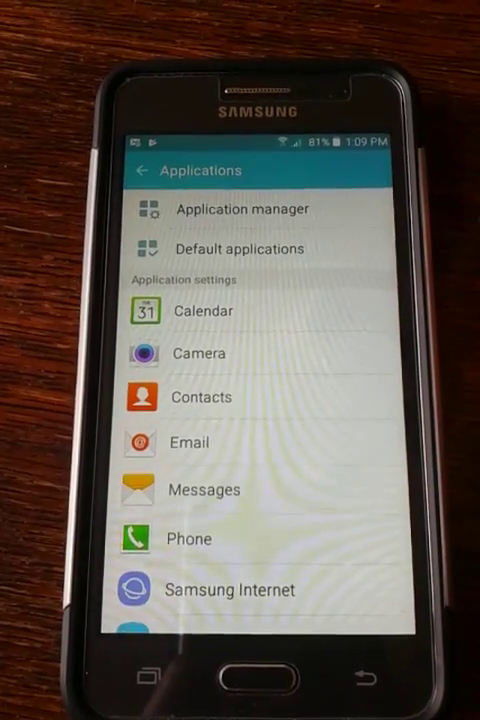
Step: Show the Application manager's SD CARD list of movable apps
{"action": "left_click", "coordinate": [244, 208]}
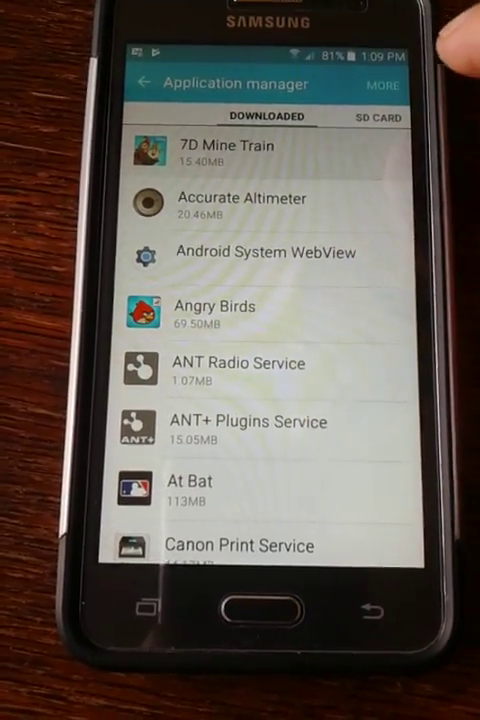
{"action": "left_click", "coordinate": [224, 152]}
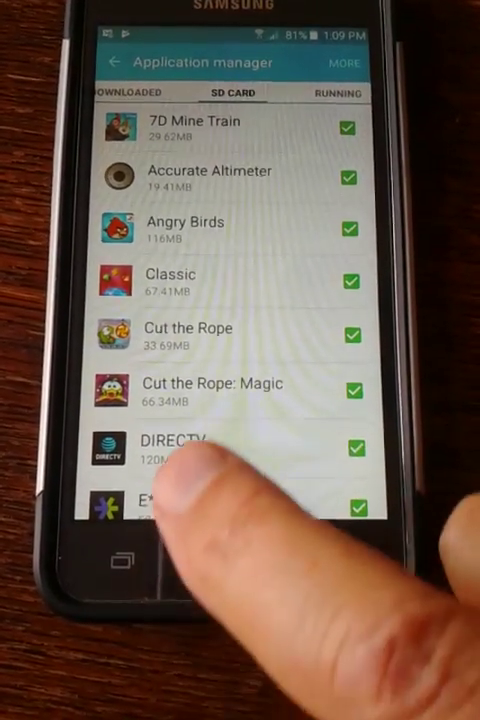
Step: Bring up the app info page for the unchecked Gems or Jewels? entry
{"action": "scroll", "scroll_direction": "down", "scroll_amount": 3}
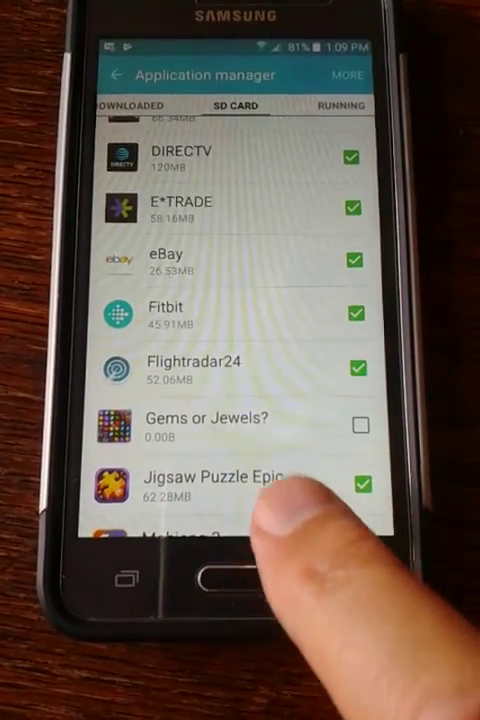
{"action": "left_click", "coordinate": [204, 420]}
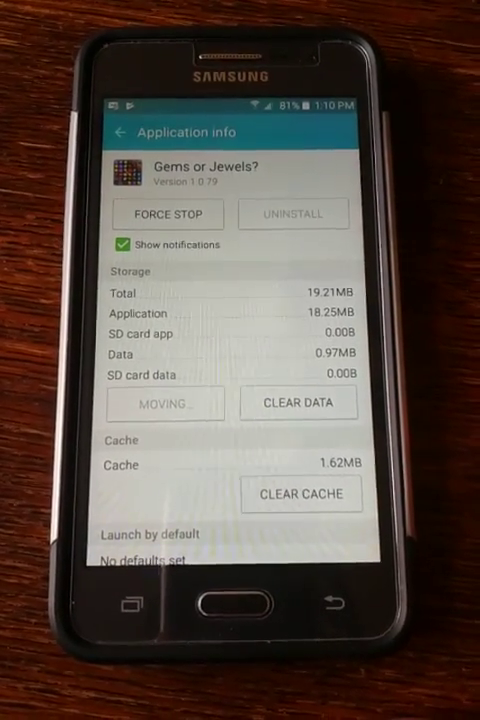
Step: Move Gems or Jewels? to the SD card, storing 15.31MB there
{"action": "left_click", "coordinate": [164, 404]}
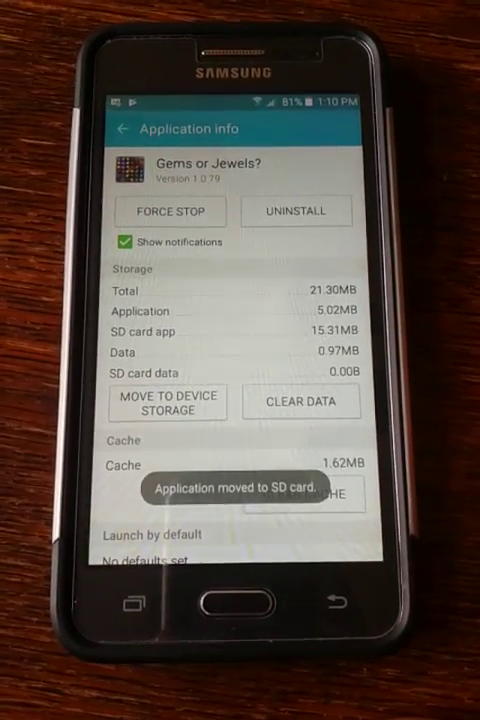